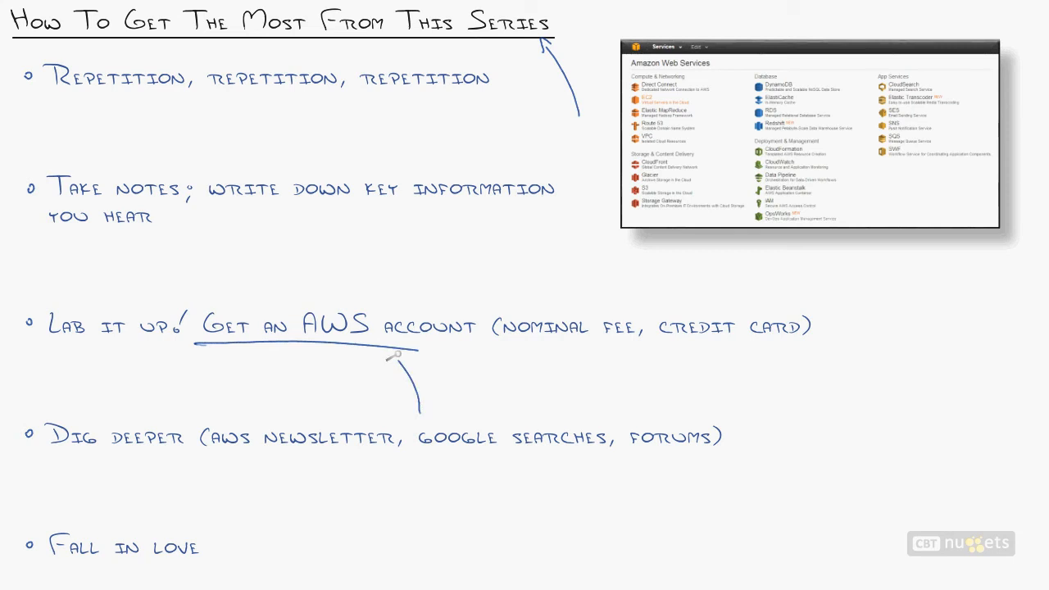
{"action": "mouse_move", "coordinate": [416, 482]}
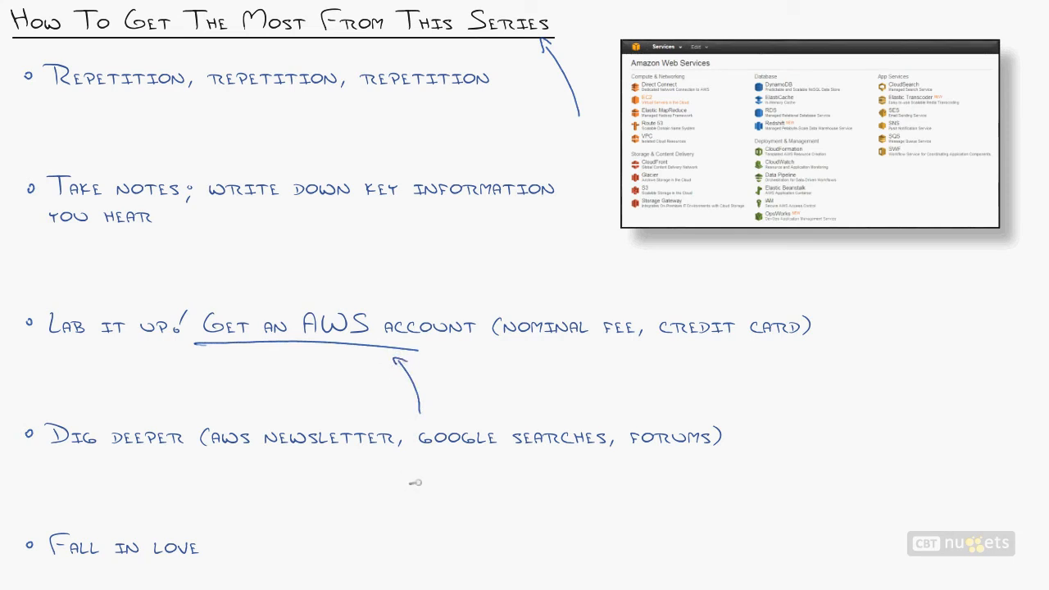